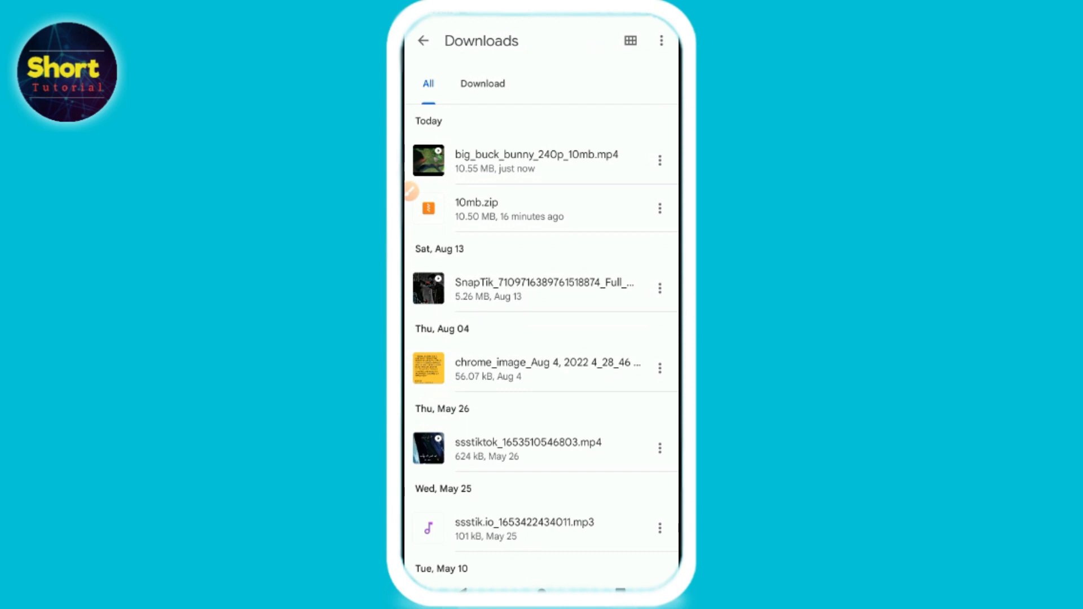
- Extract 10mb.zip from the Downloads category, unpacking the 10.55 MB big_buck_bunny video
click(422, 40)
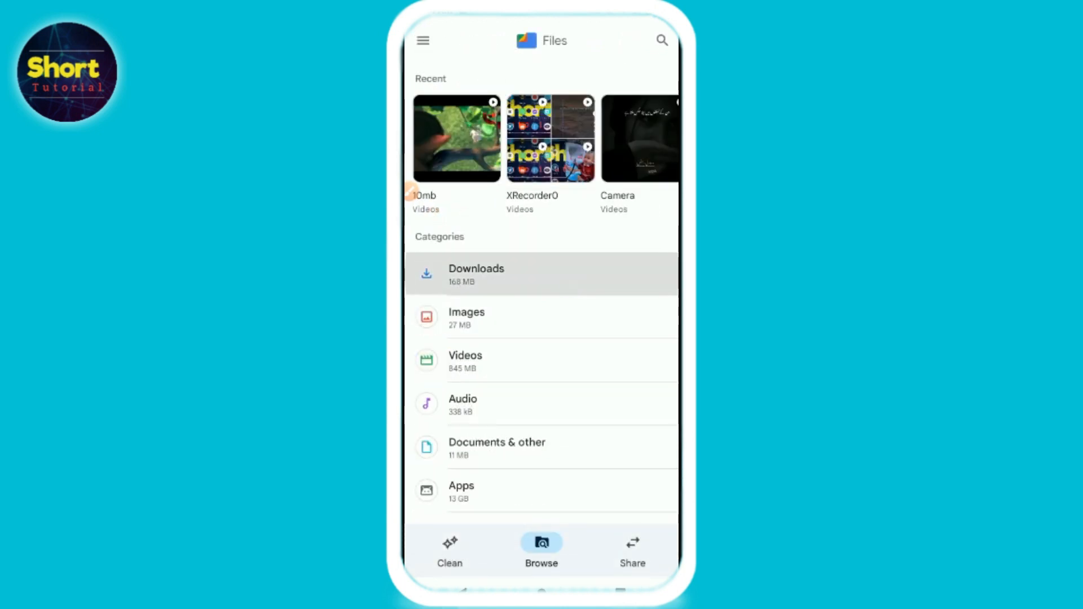
click(476, 274)
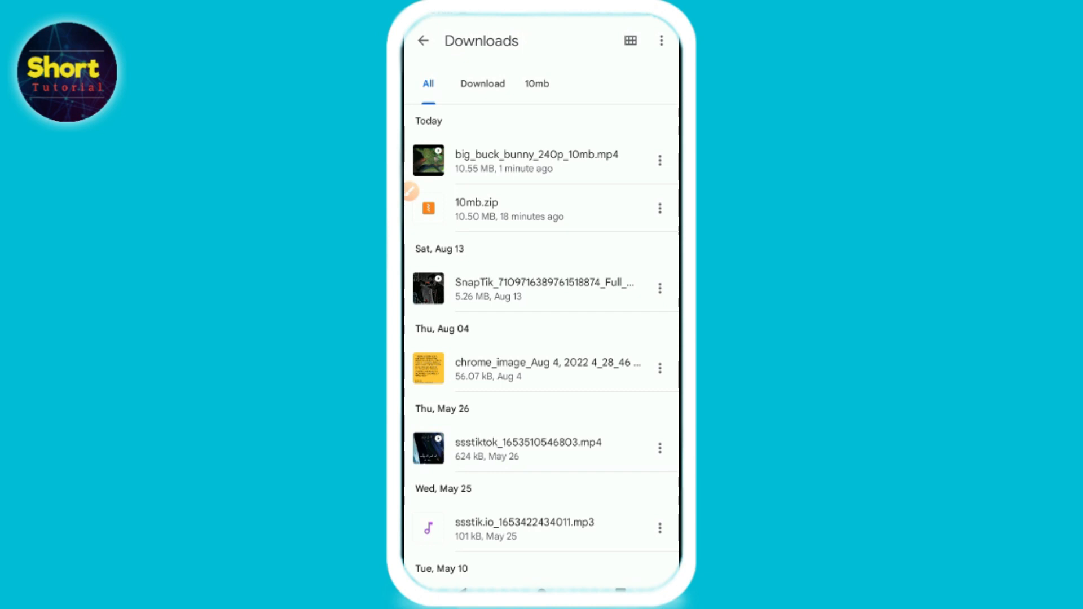
click(476, 209)
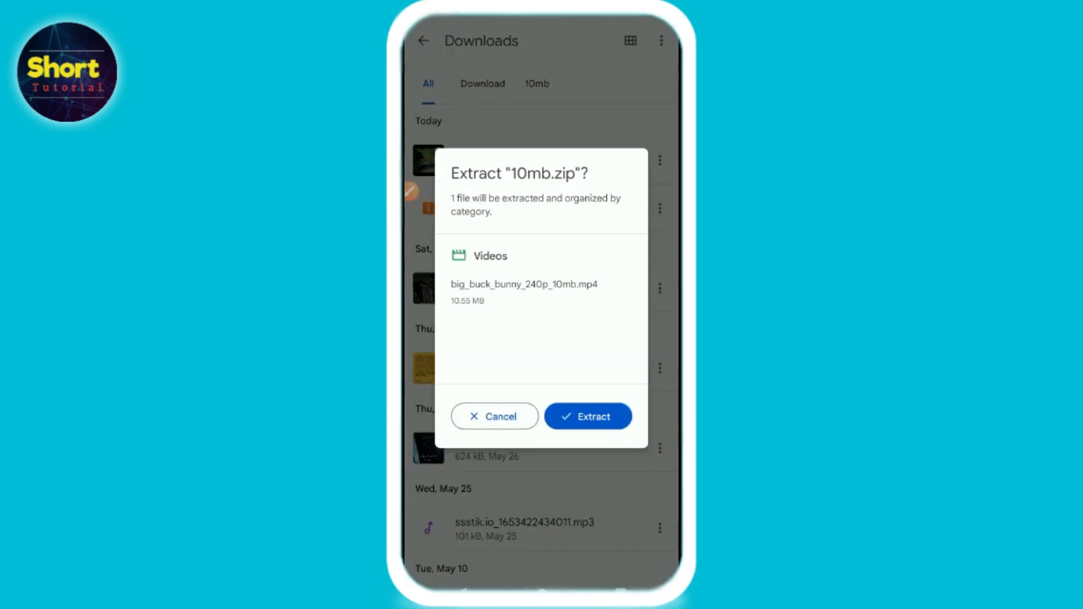
click(591, 416)
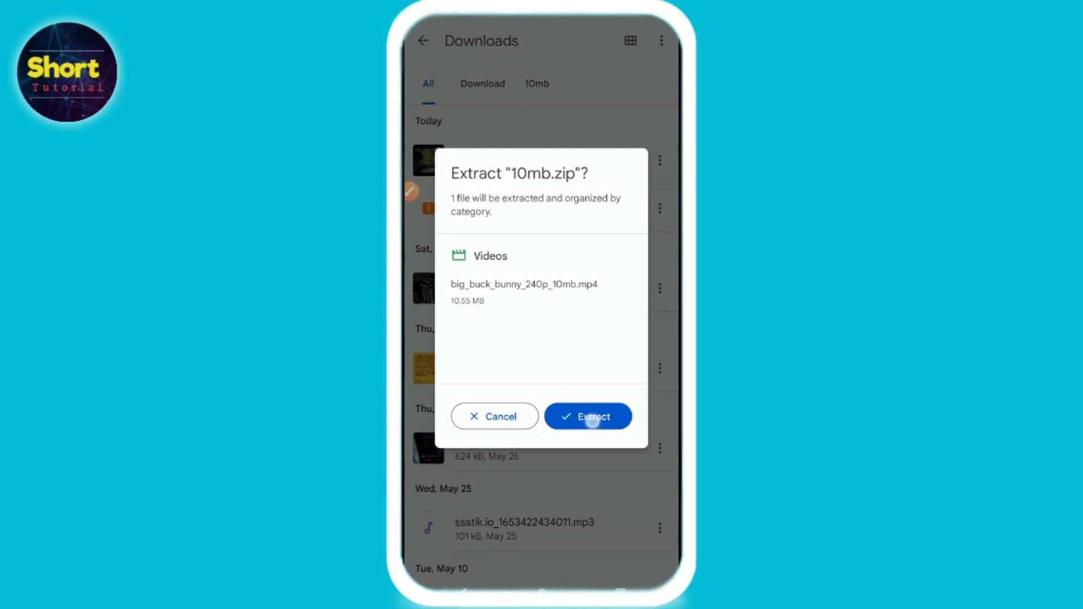
click(587, 416)
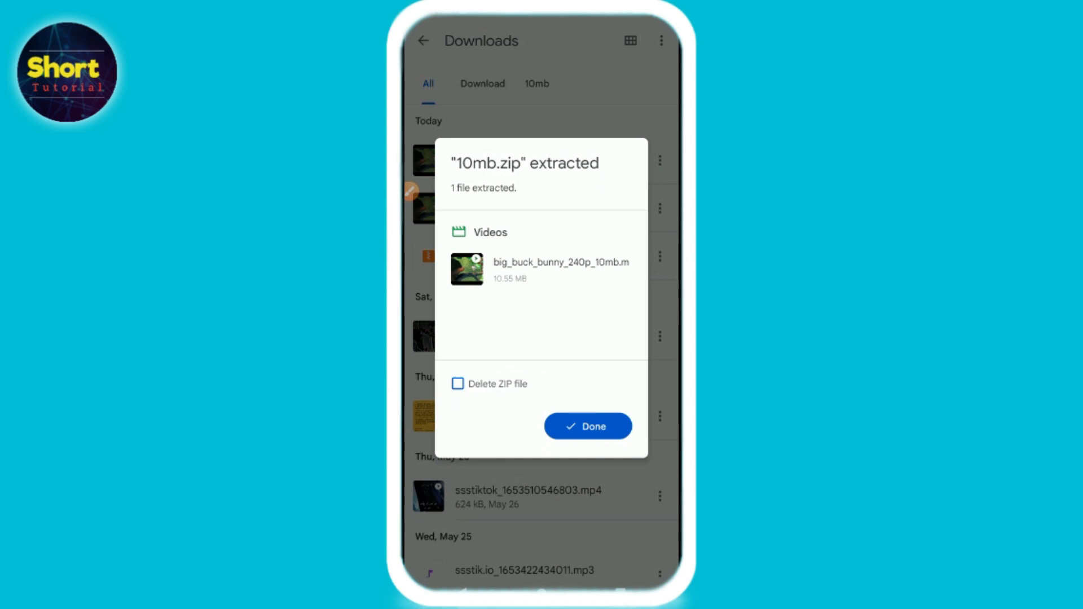
- Close the extraction summary with Delete ZIP file left unchecked, keeping 10mb.zip
click(588, 427)
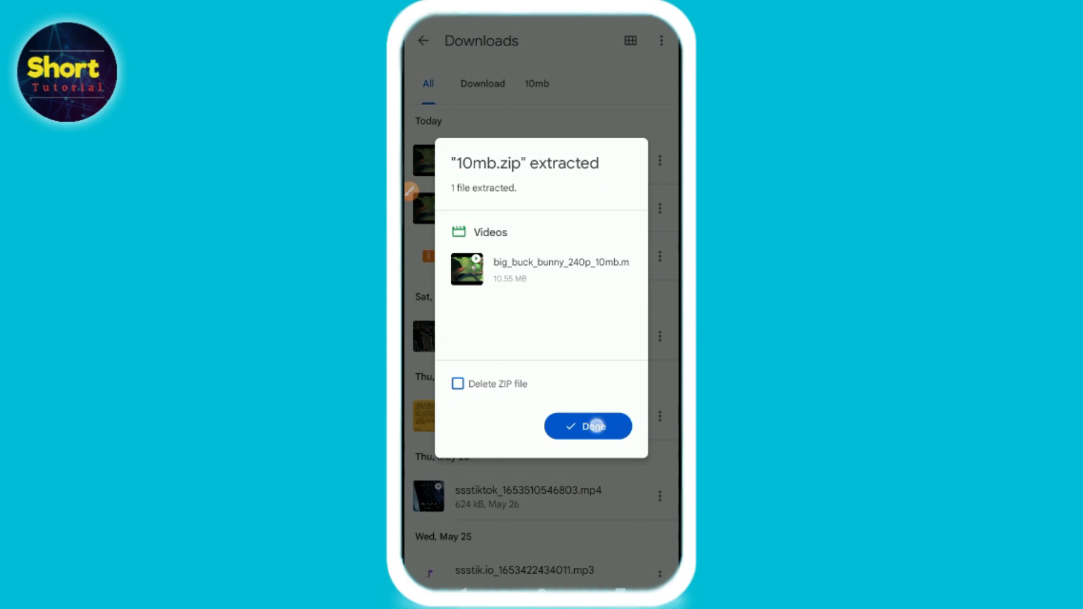
click(587, 427)
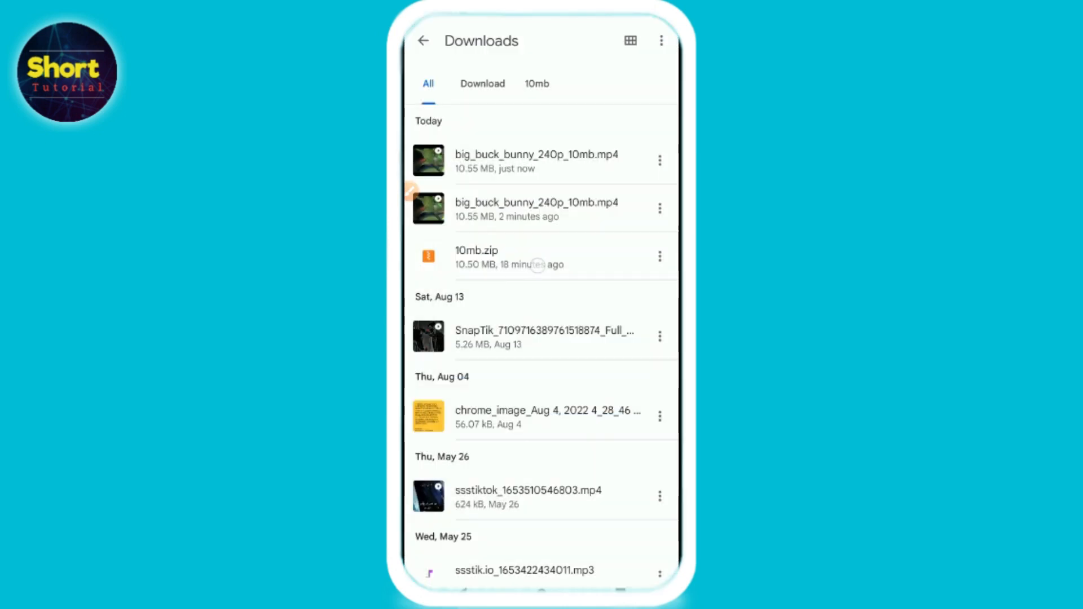
click(476, 256)
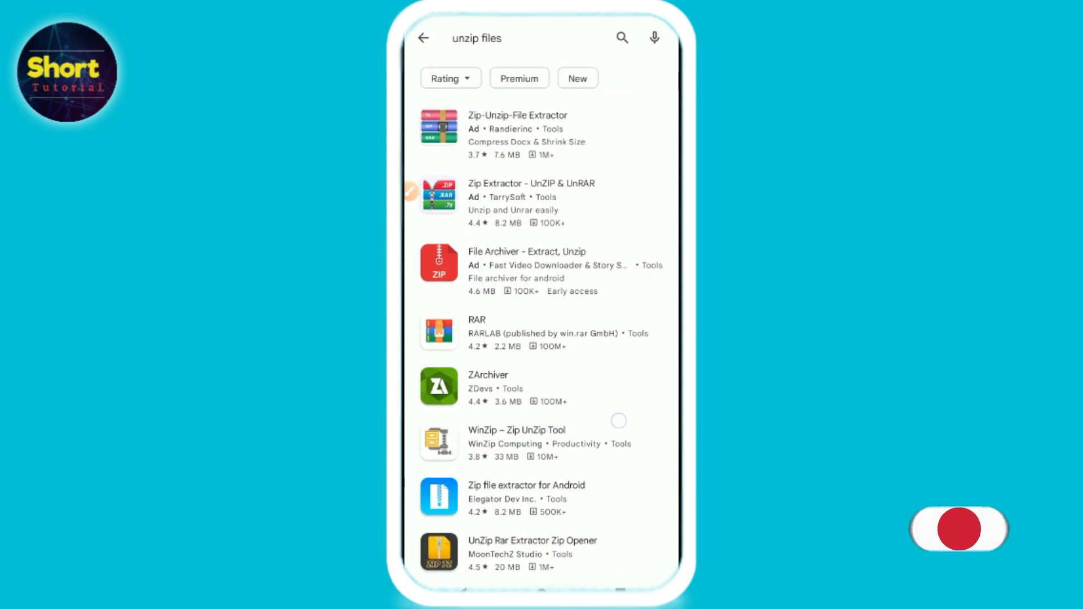
- Scroll the 'unzip files' results to reveal Zip File Reader and UnZip Rar Extractor Zip Opener
scroll(down, 3)
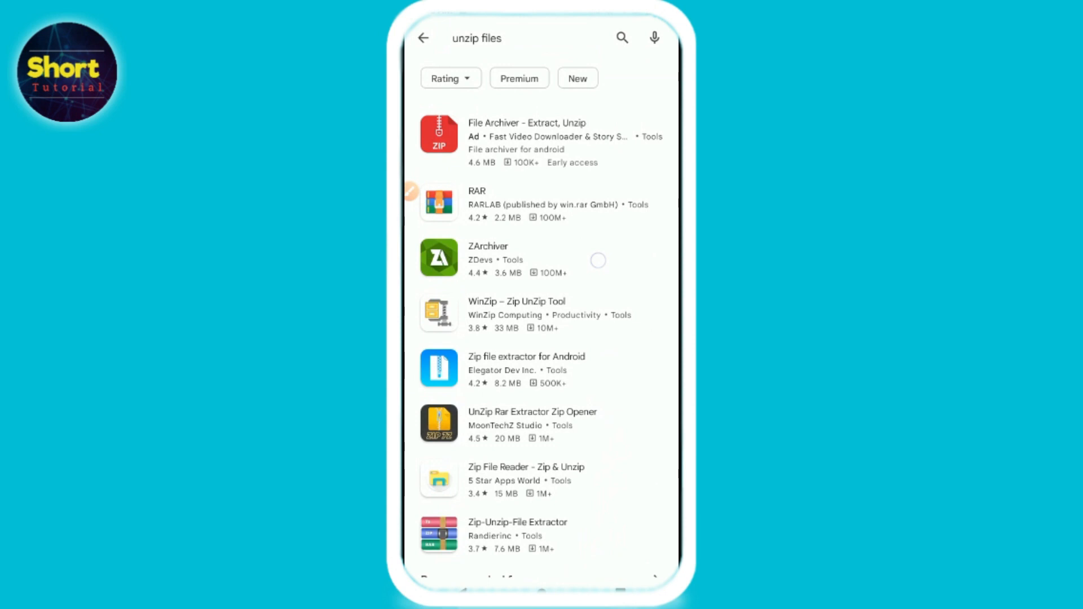
scroll(down, 3)
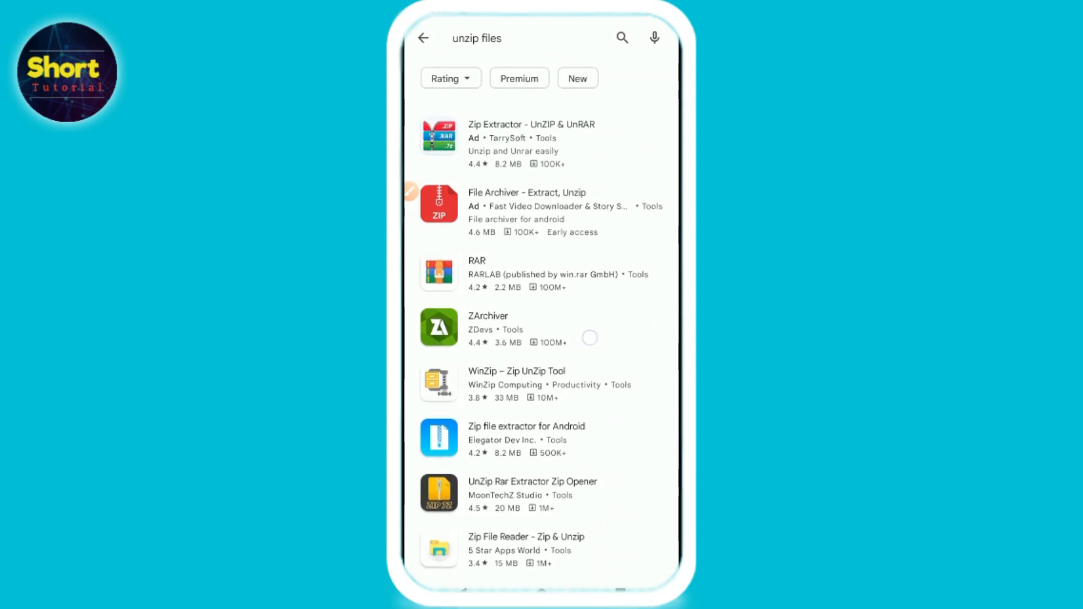
scroll(down, 3)
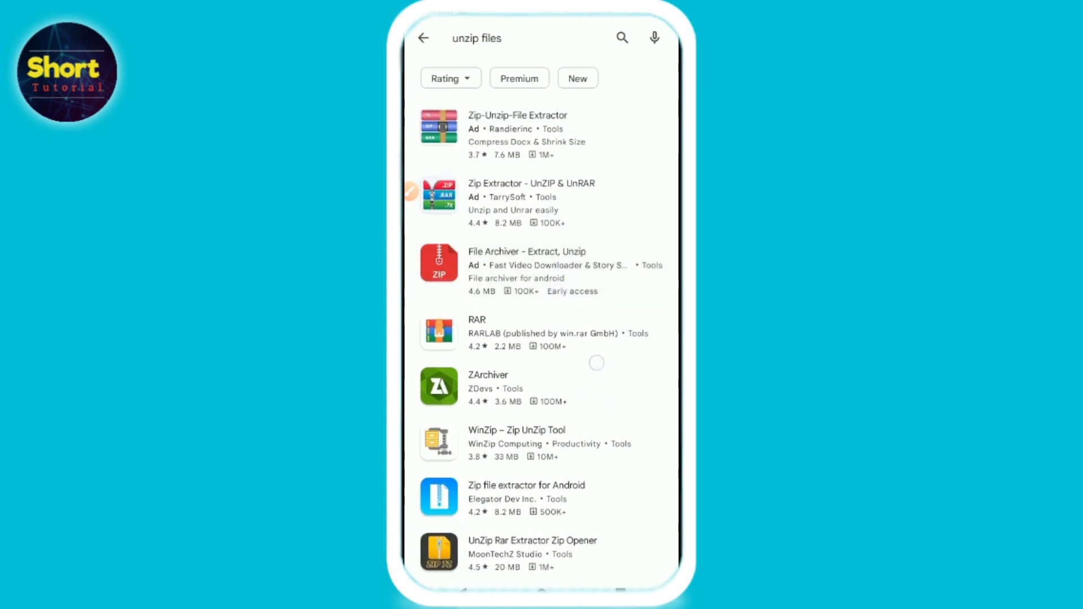
scroll(down, 3)
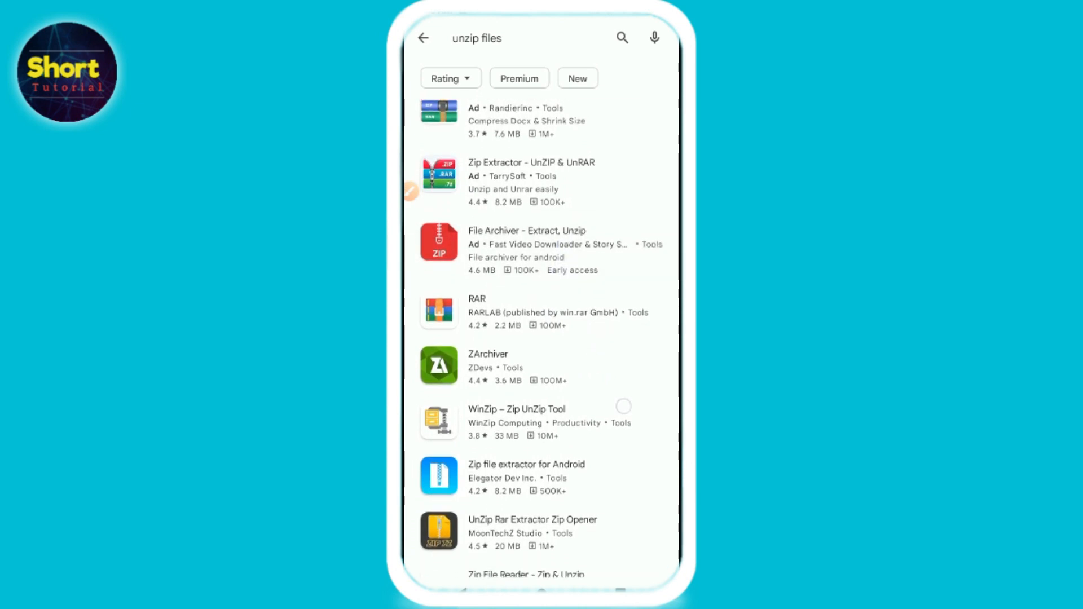